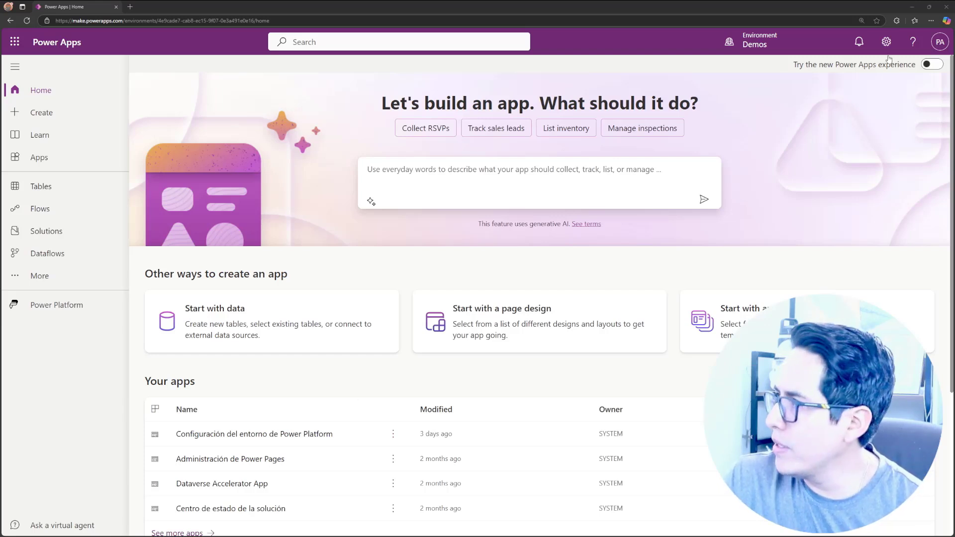
- Open a new Edge tab for the Power Platform admin center address
click(887, 41)
text(admi)
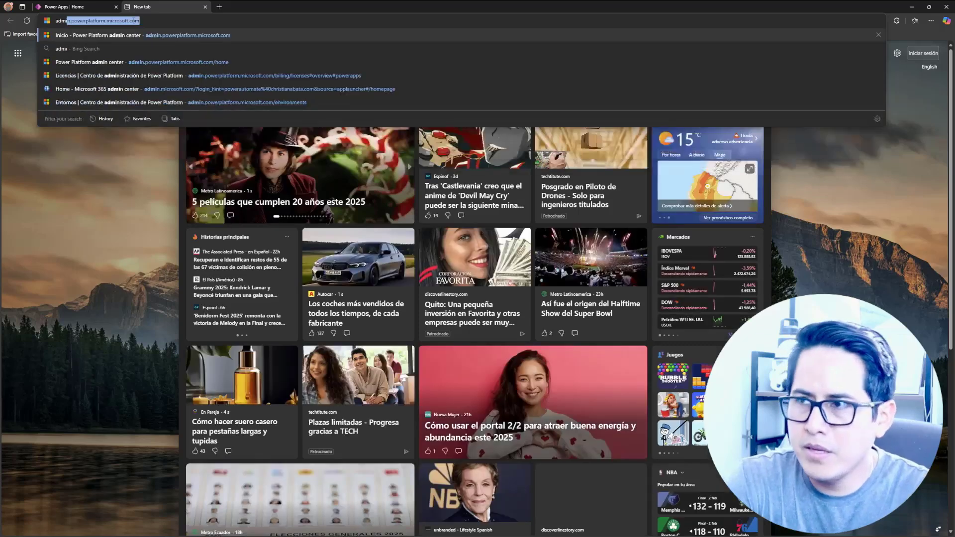
- Load admin.powerplatform.microsoft.com in the new tab
key(Enter)
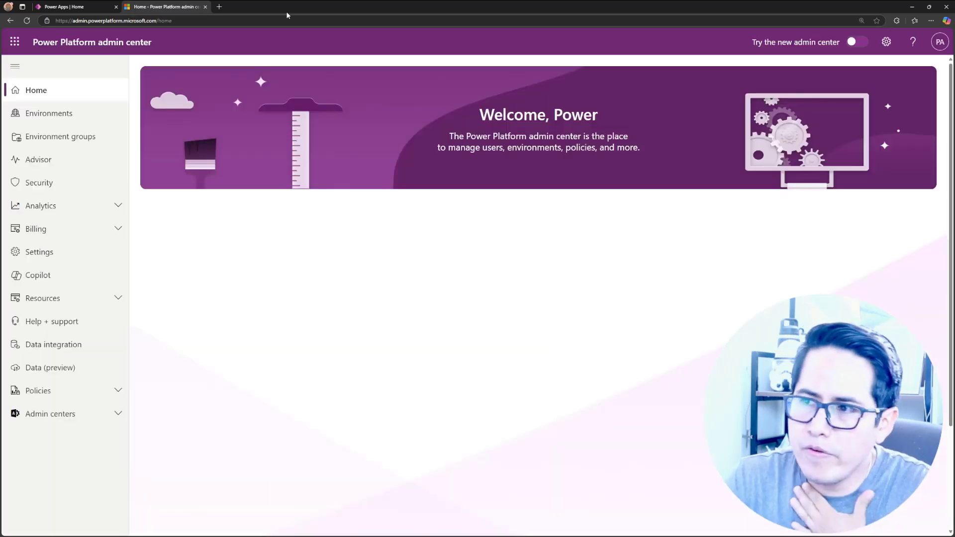
- Open Billing > Licenses, pick the Dataverse summary, and open Manage capacity
click(36, 228)
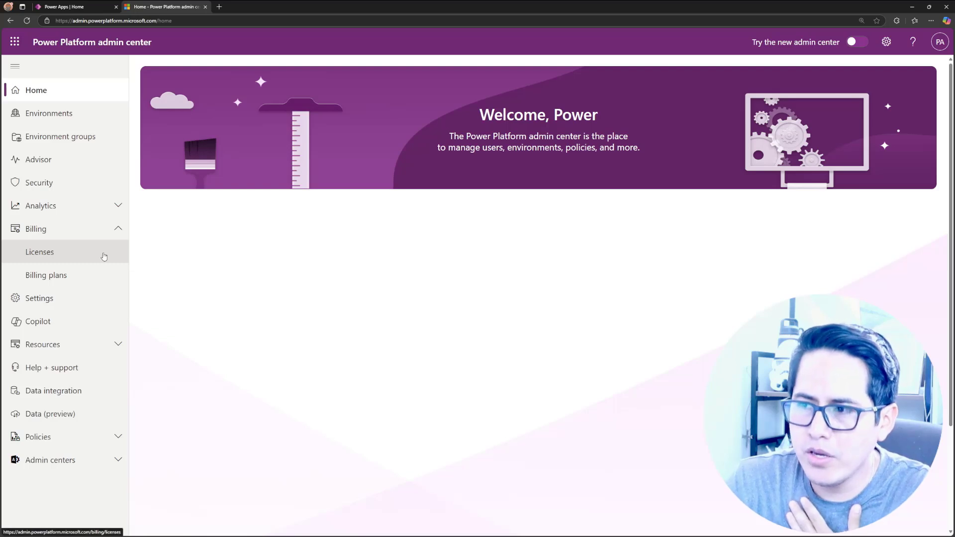
click(39, 252)
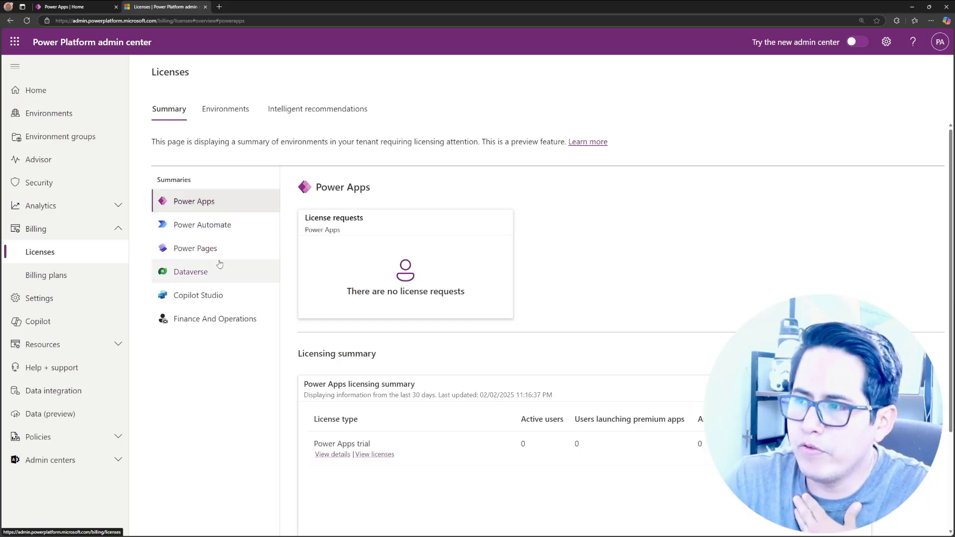
click(191, 271)
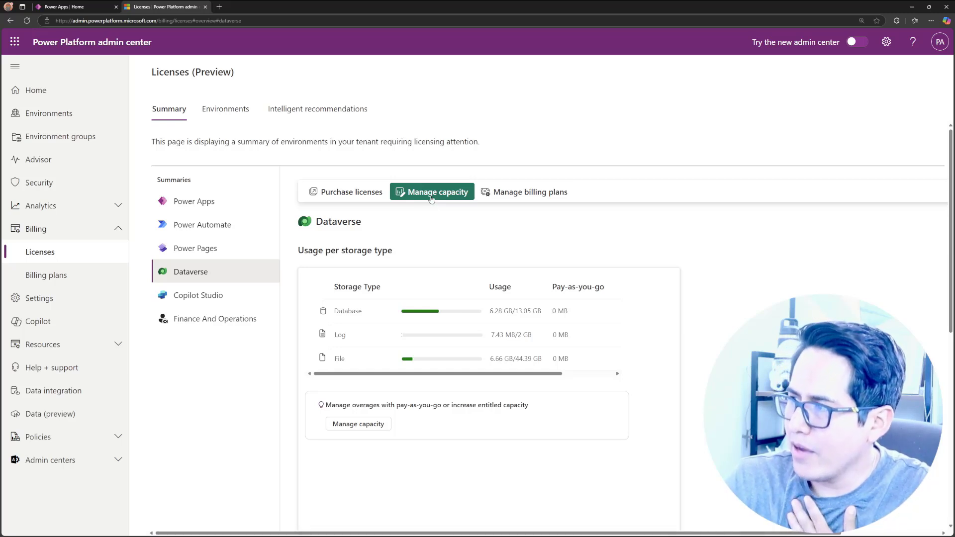
click(431, 192)
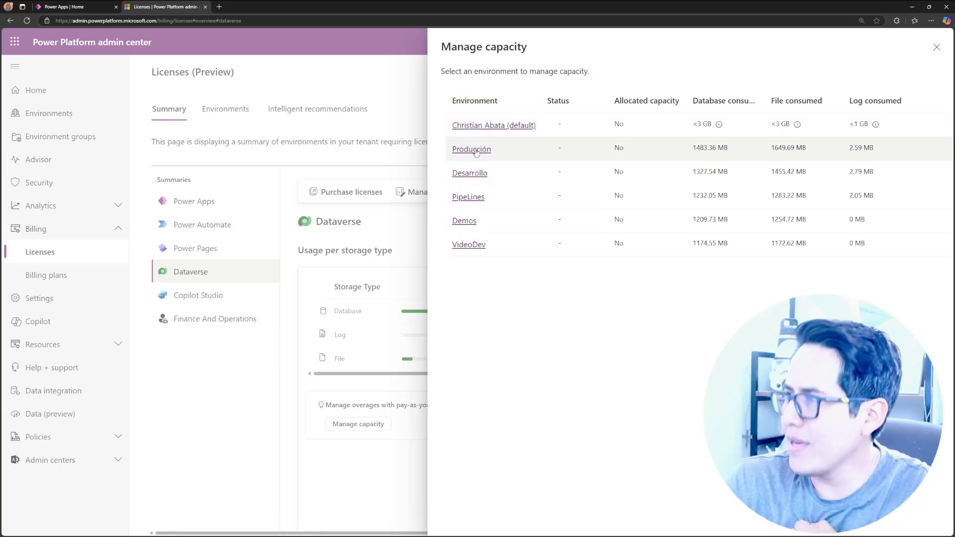
- Uncheck Bill to my pay-as-you-go plan for Producción and close its capacity settings
click(471, 149)
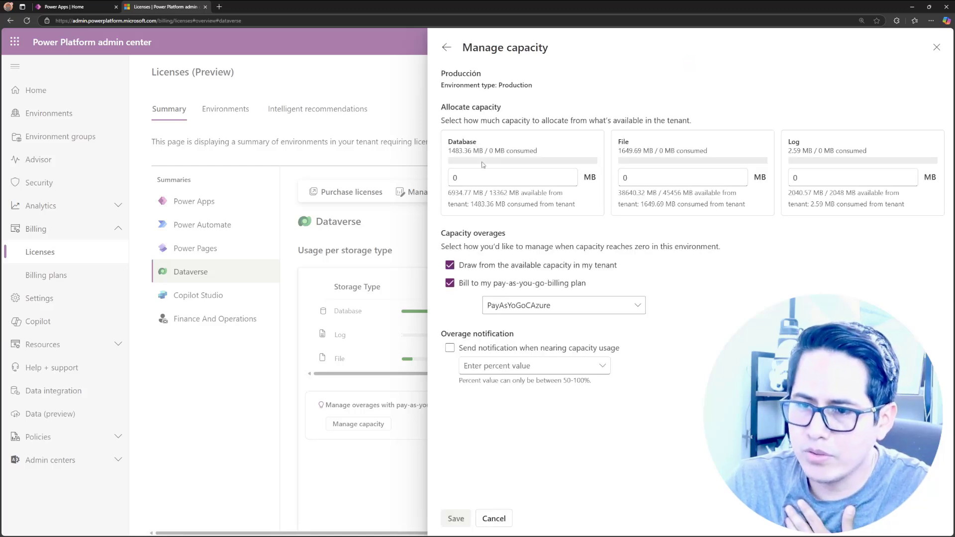
mouse_move(550, 115)
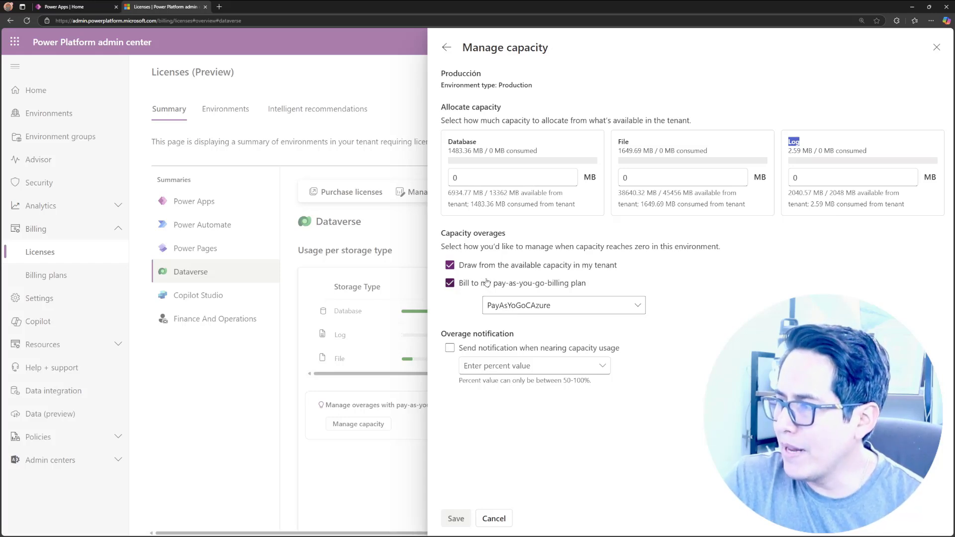
click(449, 282)
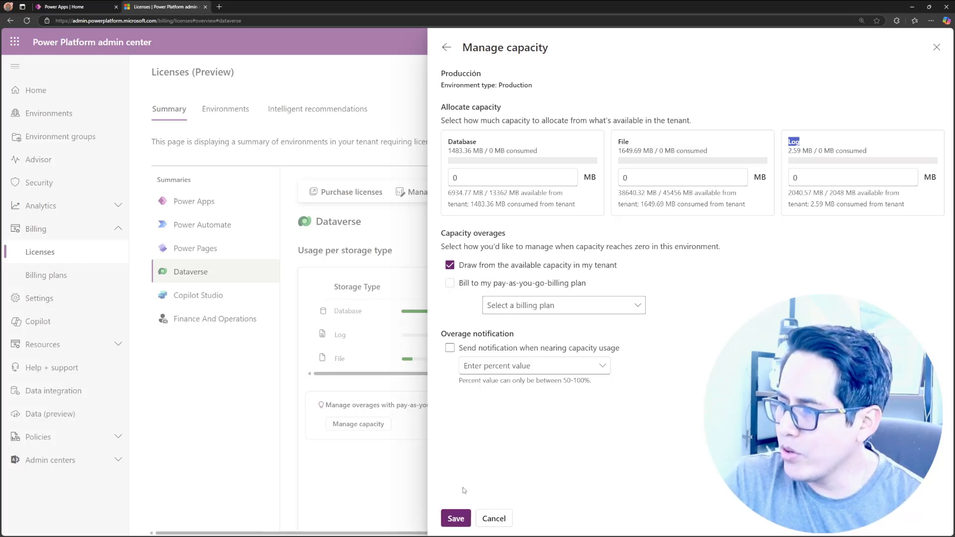
click(494, 518)
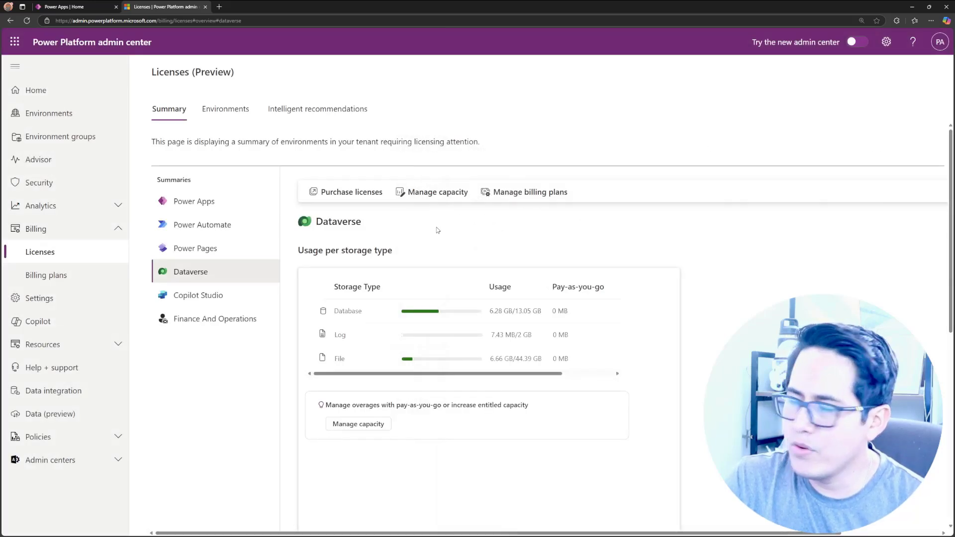
mouse_move(457, 219)
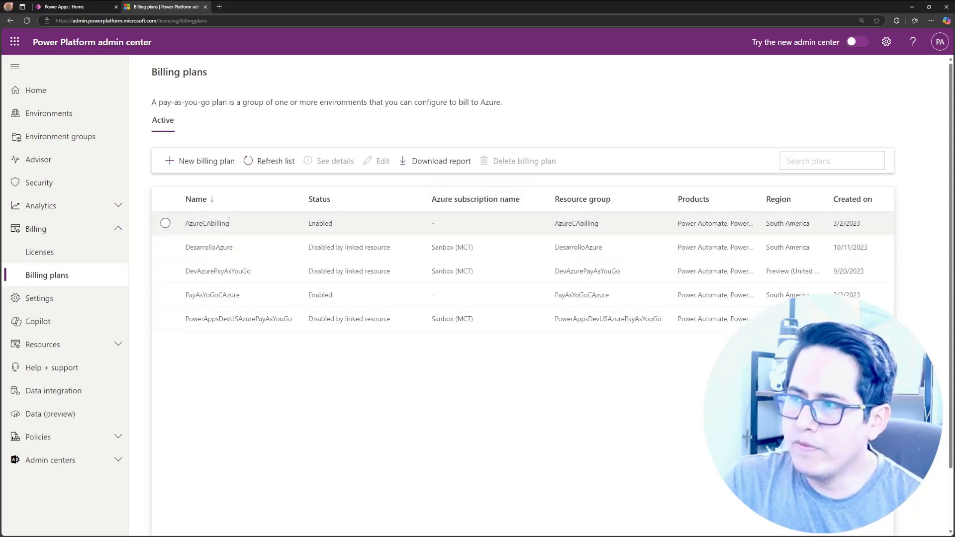
- Open Billing plans under Billing to list the pay-as-you-go plans
click(165, 223)
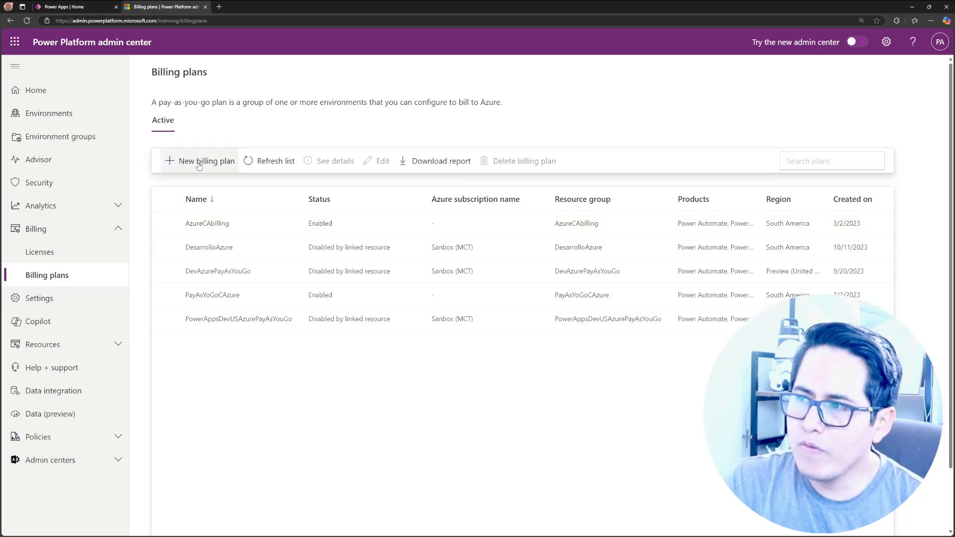
click(206, 161)
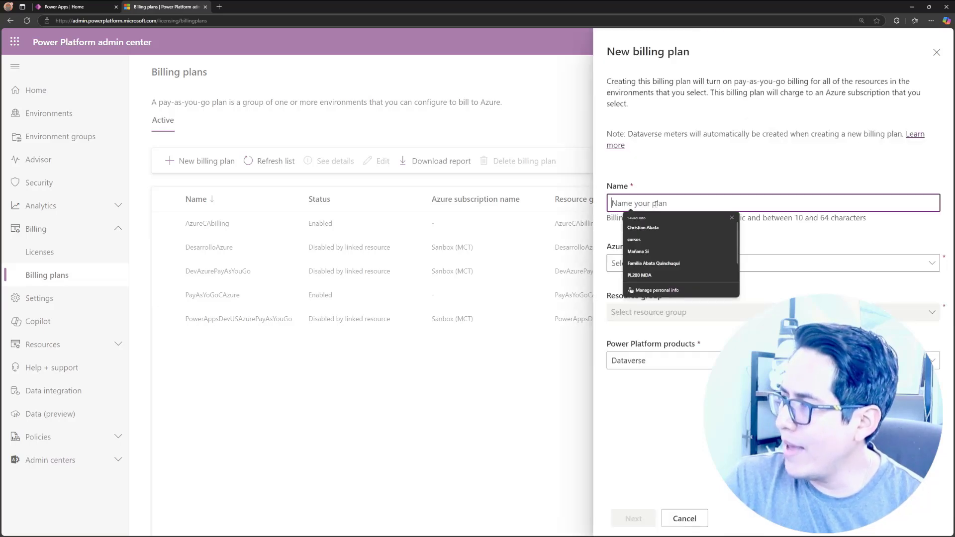
text(asdasd)
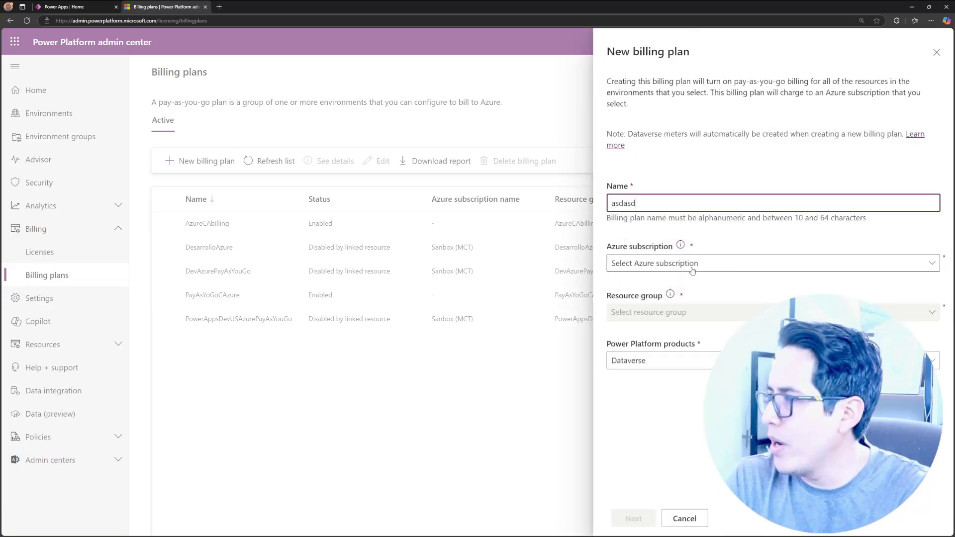
click(771, 263)
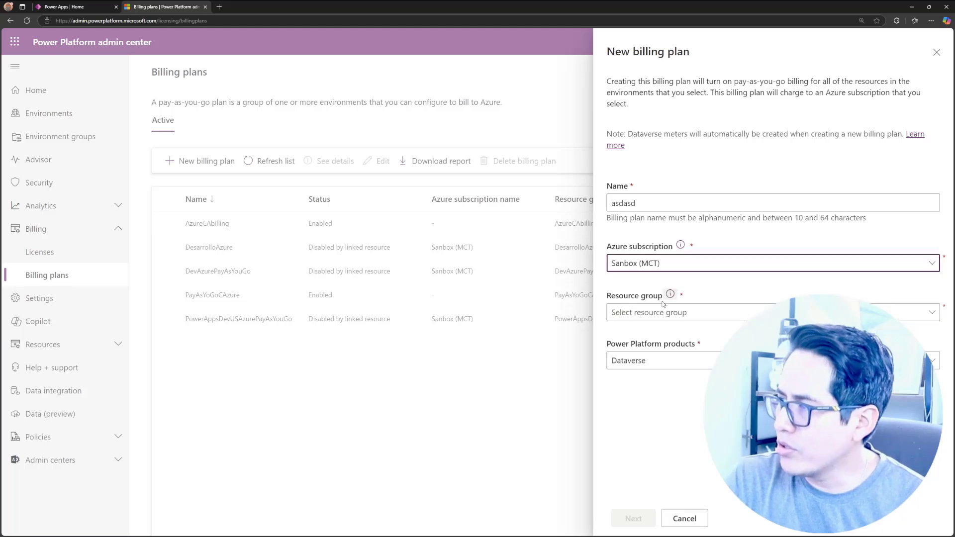
mouse_move(661, 312)
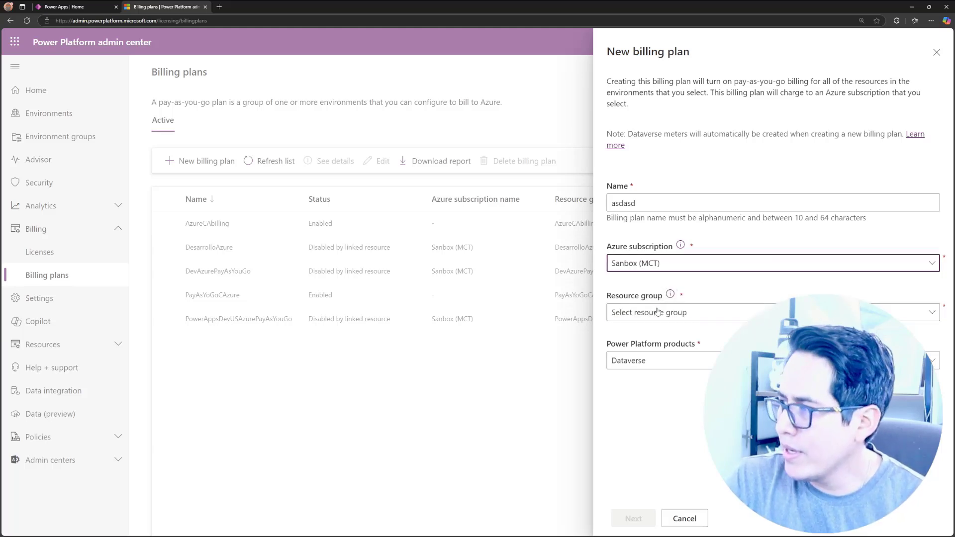
click(771, 312)
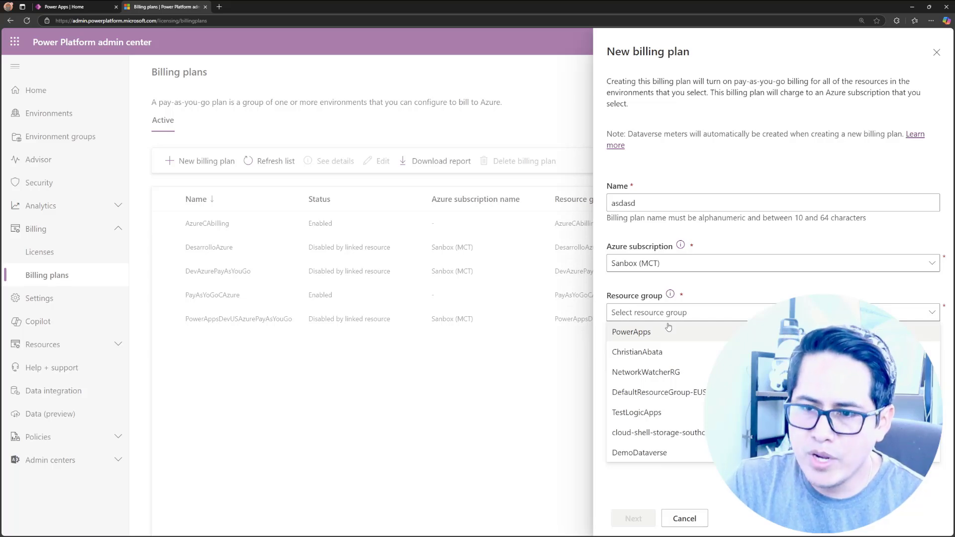
click(632, 331)
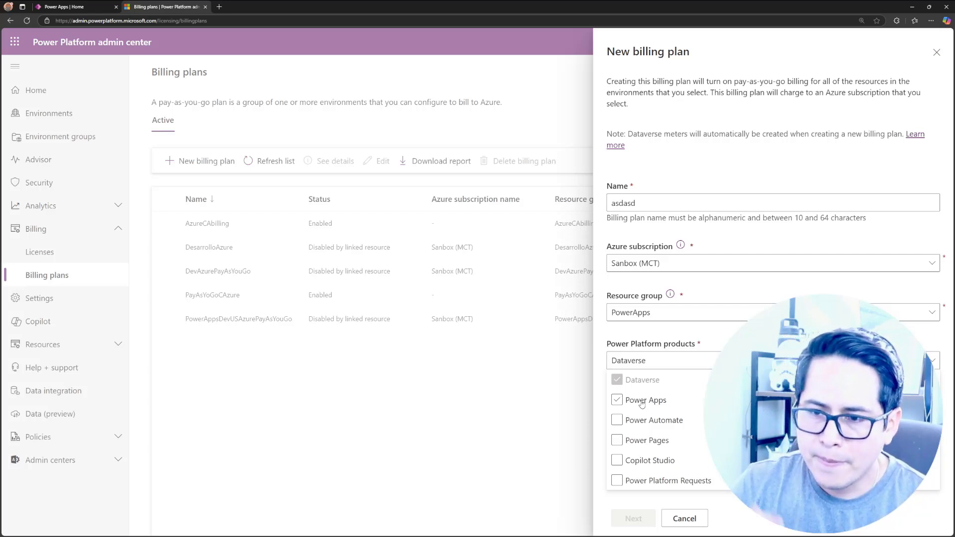
click(617, 399)
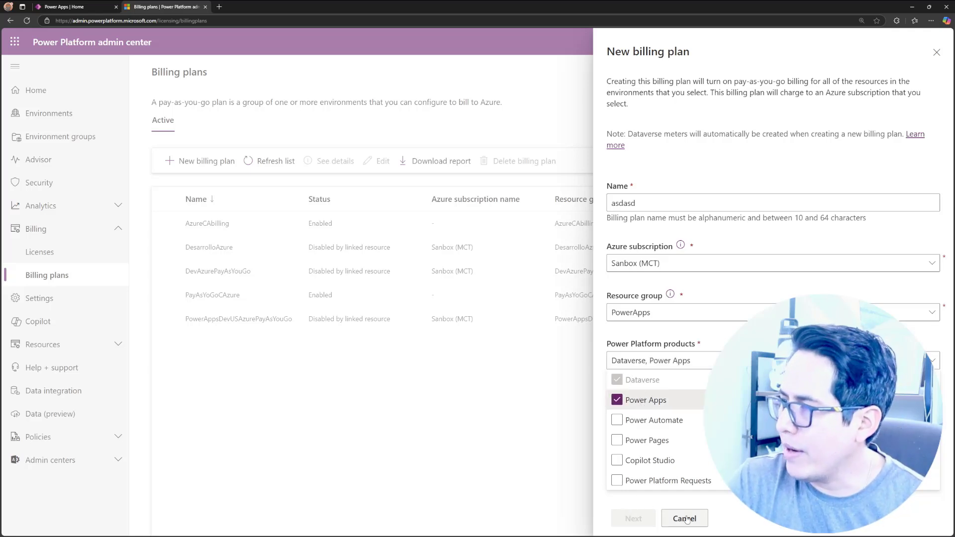
click(657, 360)
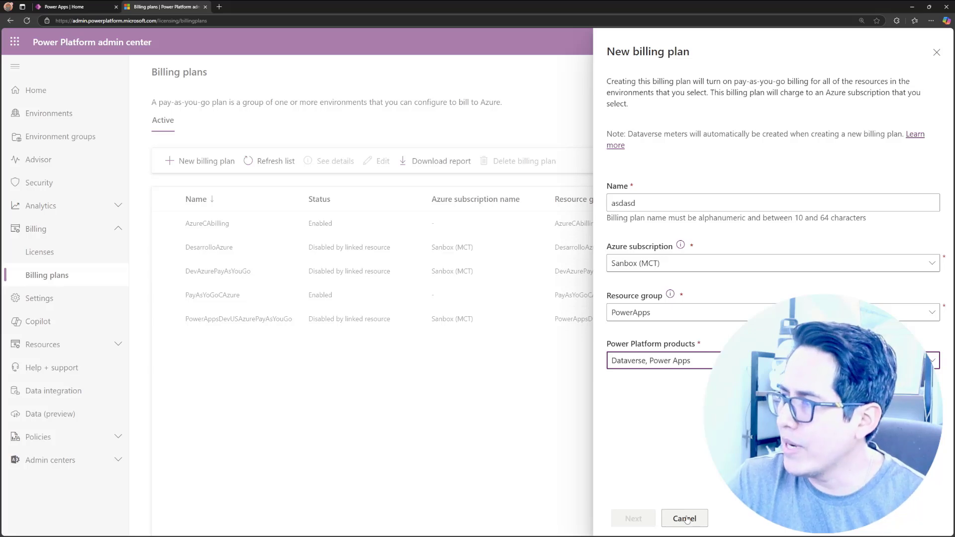
click(683, 518)
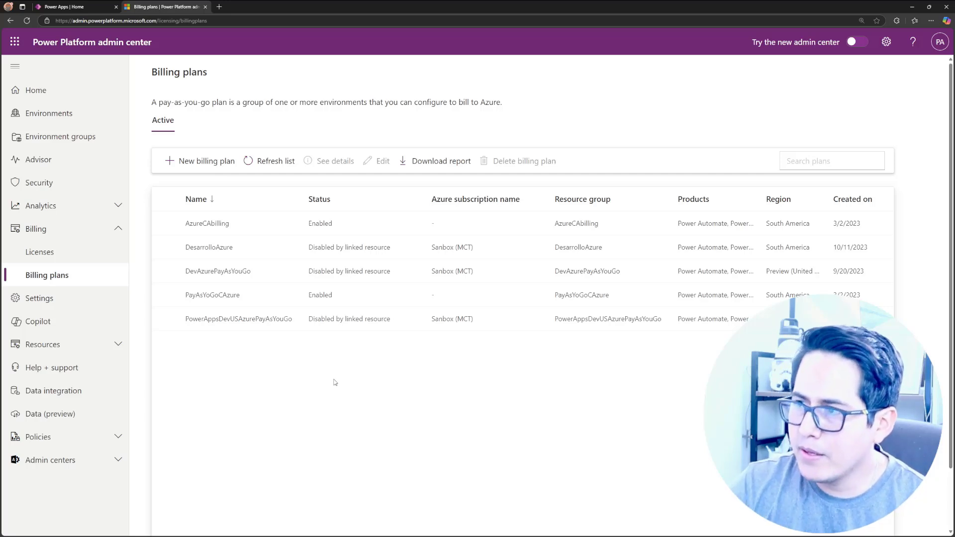
mouse_move(140, 157)
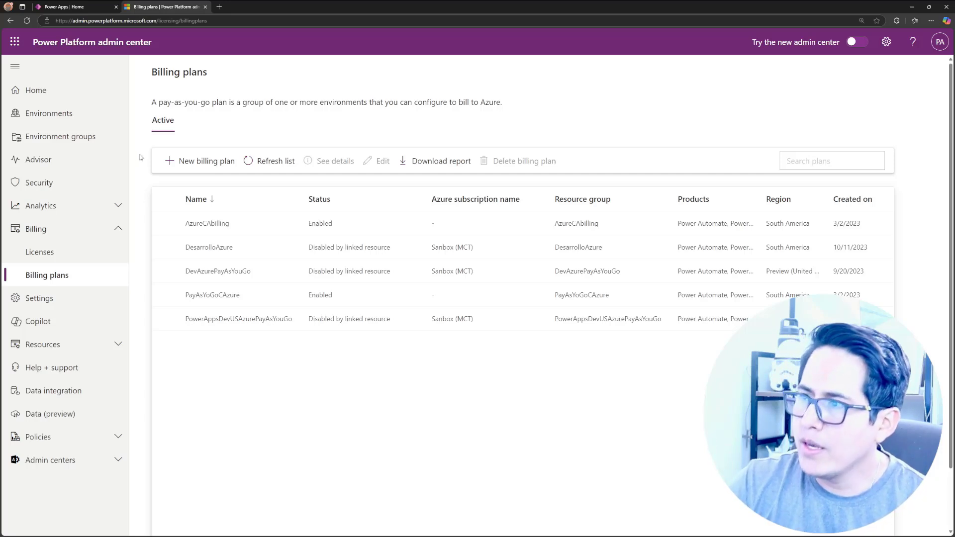
click(205, 160)
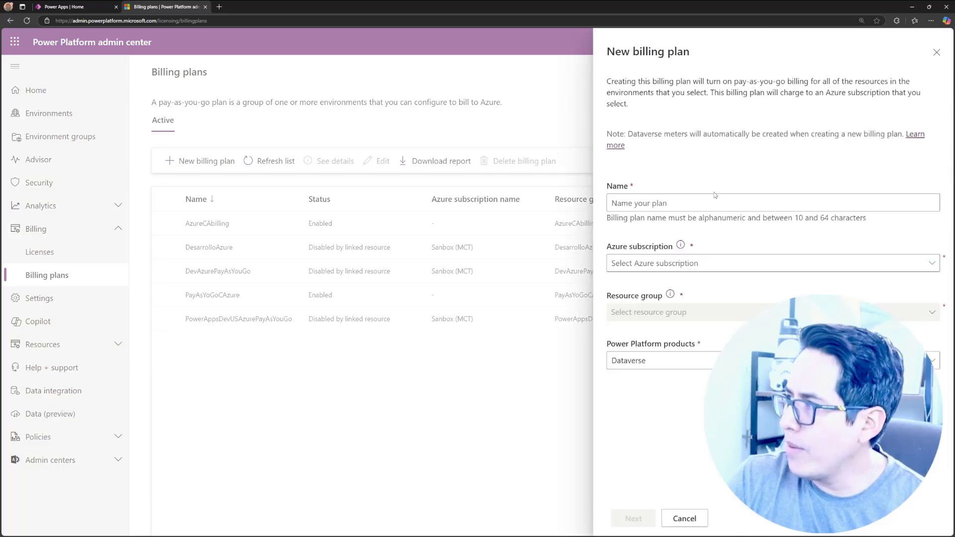
click(767, 263)
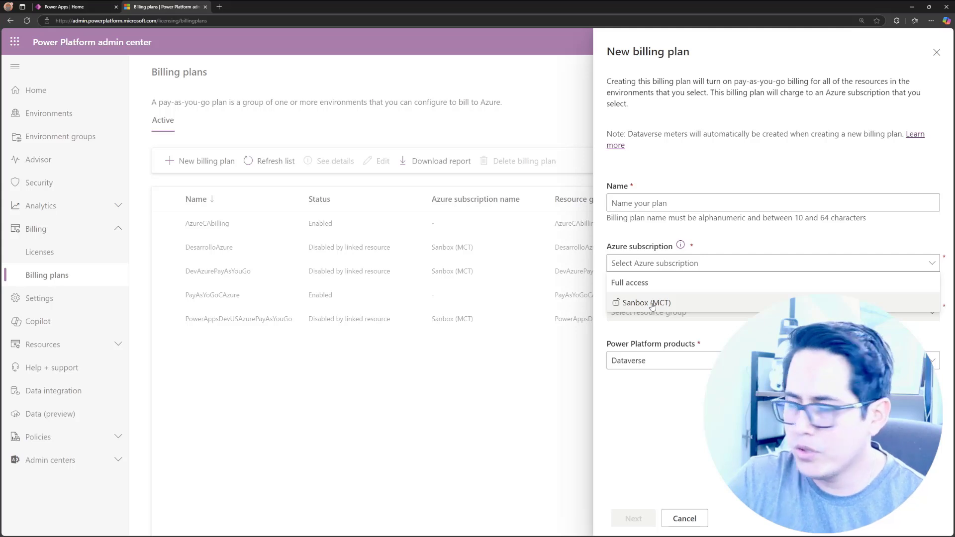
click(646, 302)
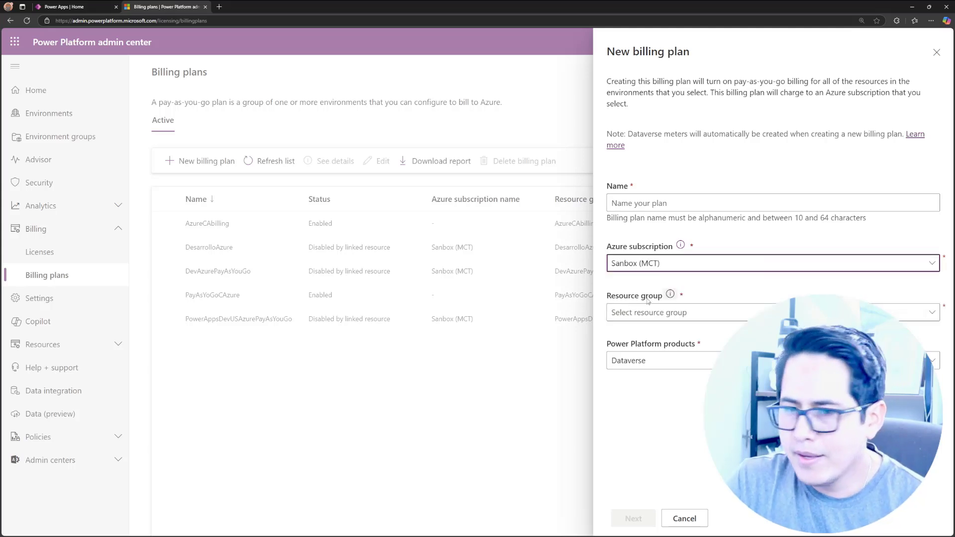
click(684, 518)
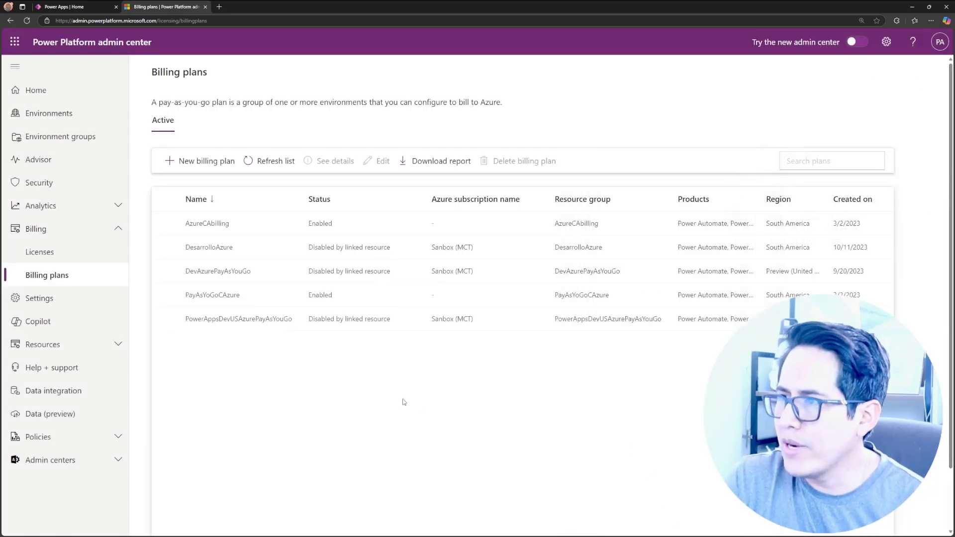
click(275, 160)
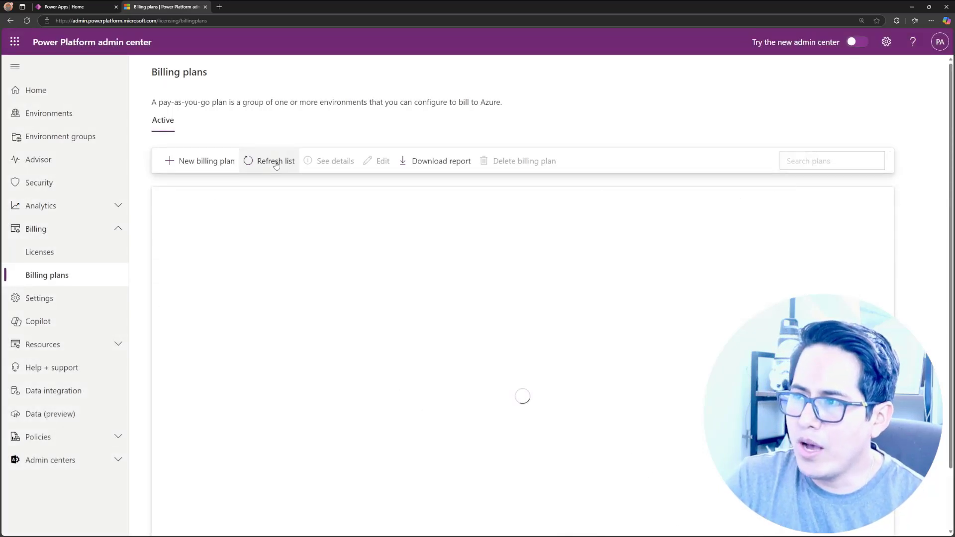
click(275, 161)
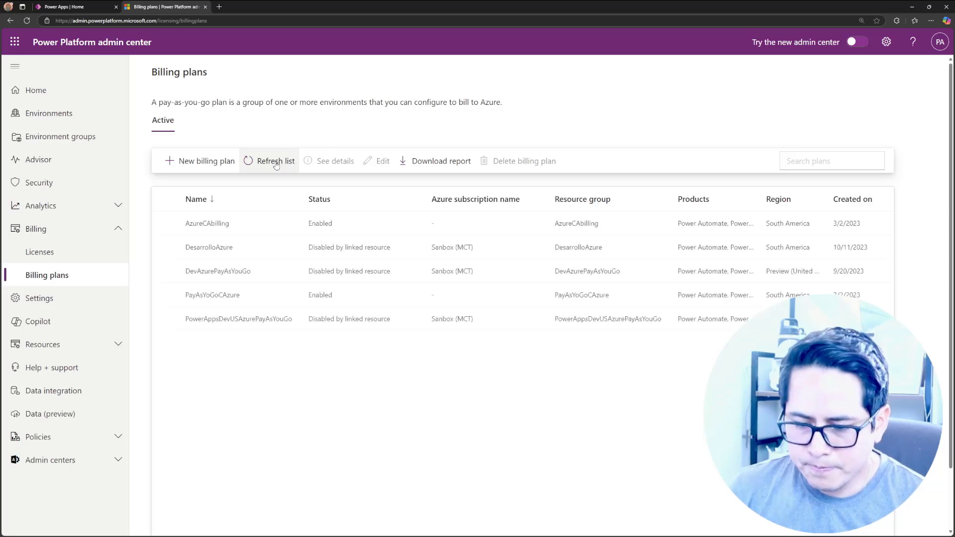